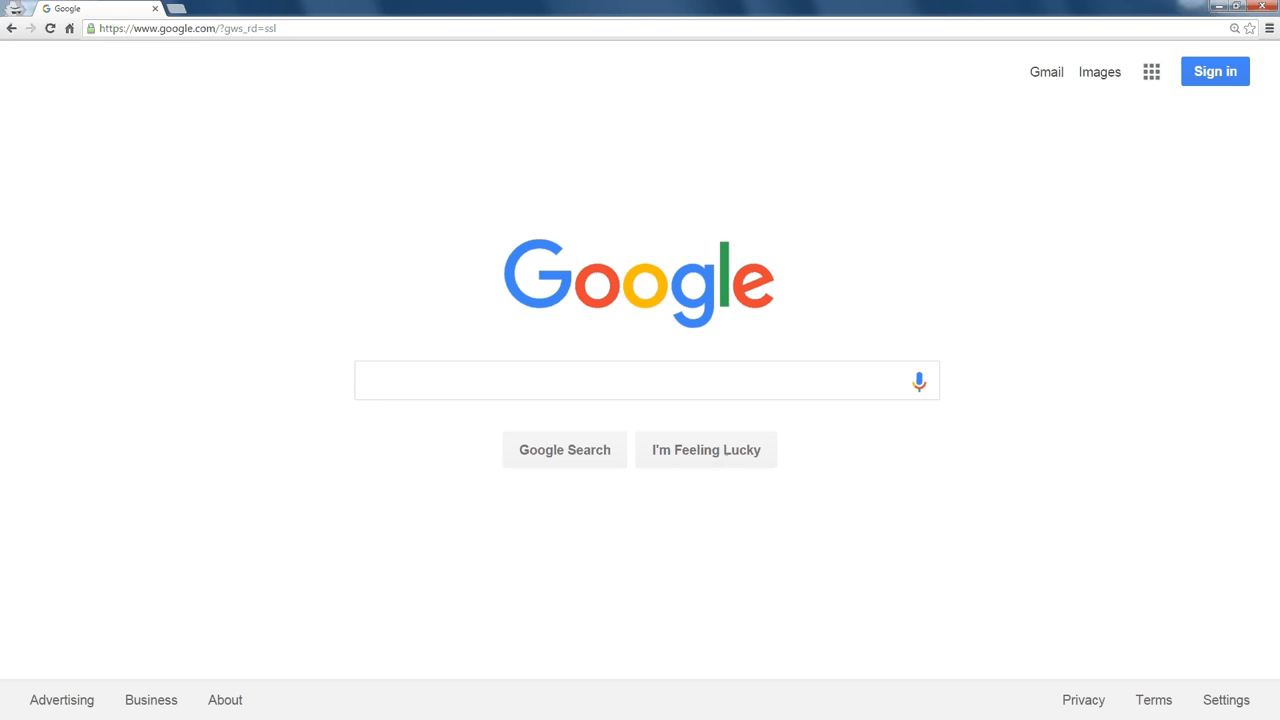
- Search Google for 'filetype:ppt earth' to list PowerPoint results
text(filetype:ppt)
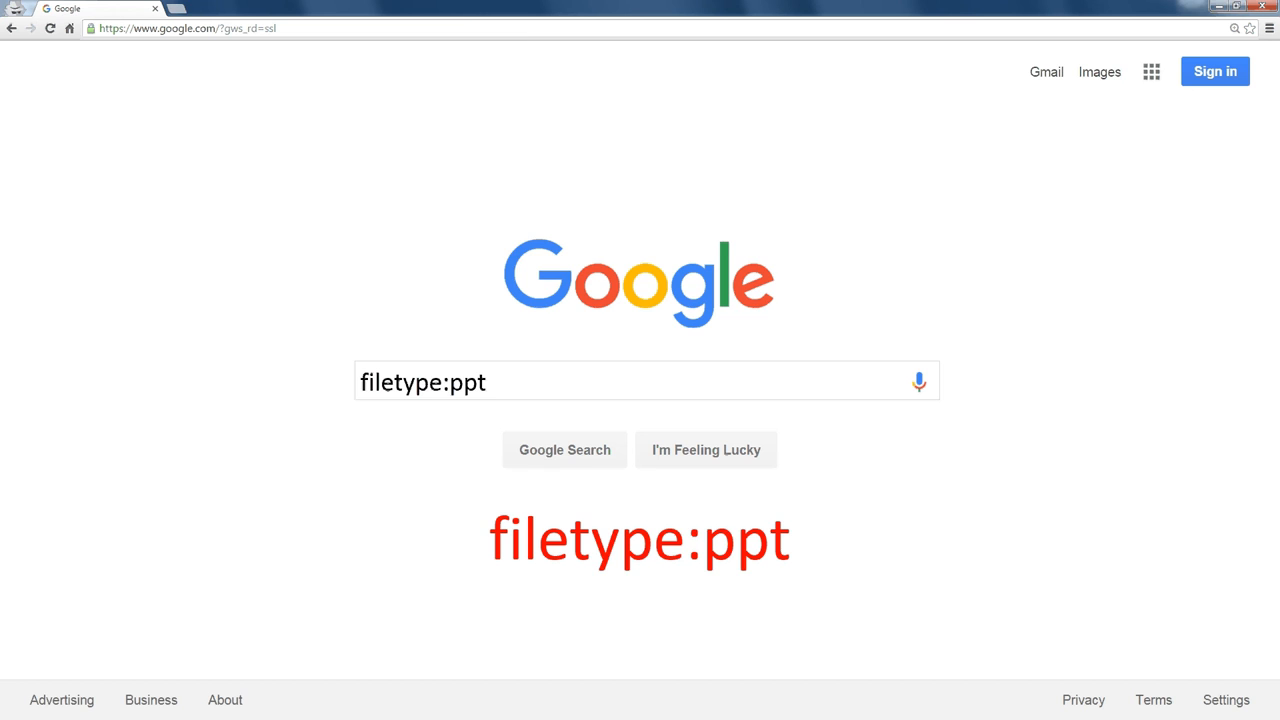
click(564, 448)
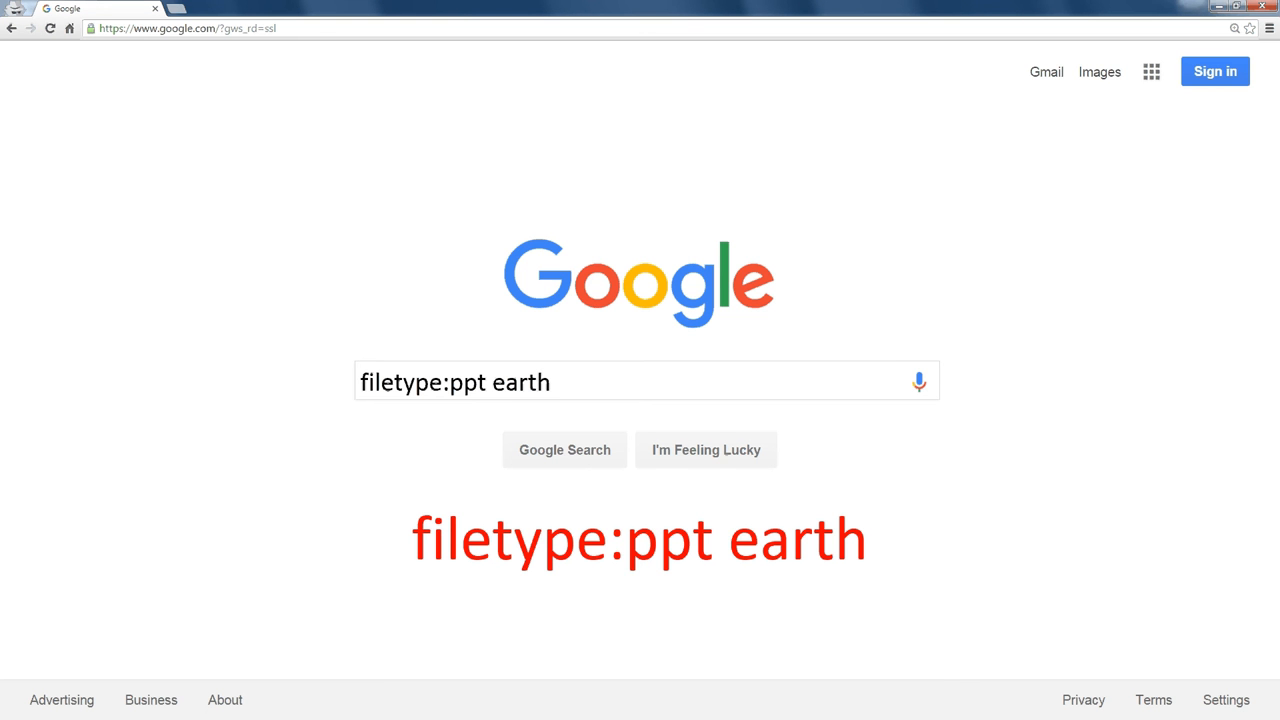
click(564, 448)
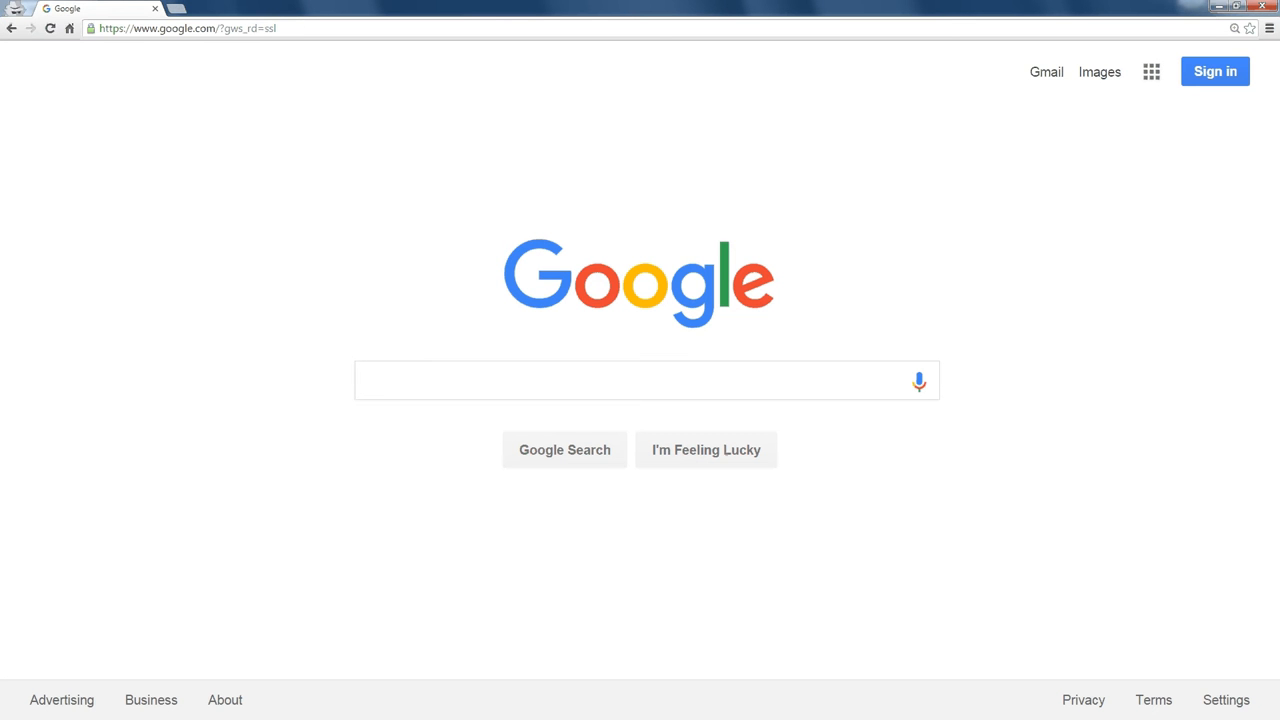
- Search Google for 'periodic table filetype:xls' to list spreadsheet results
text(periodic table)
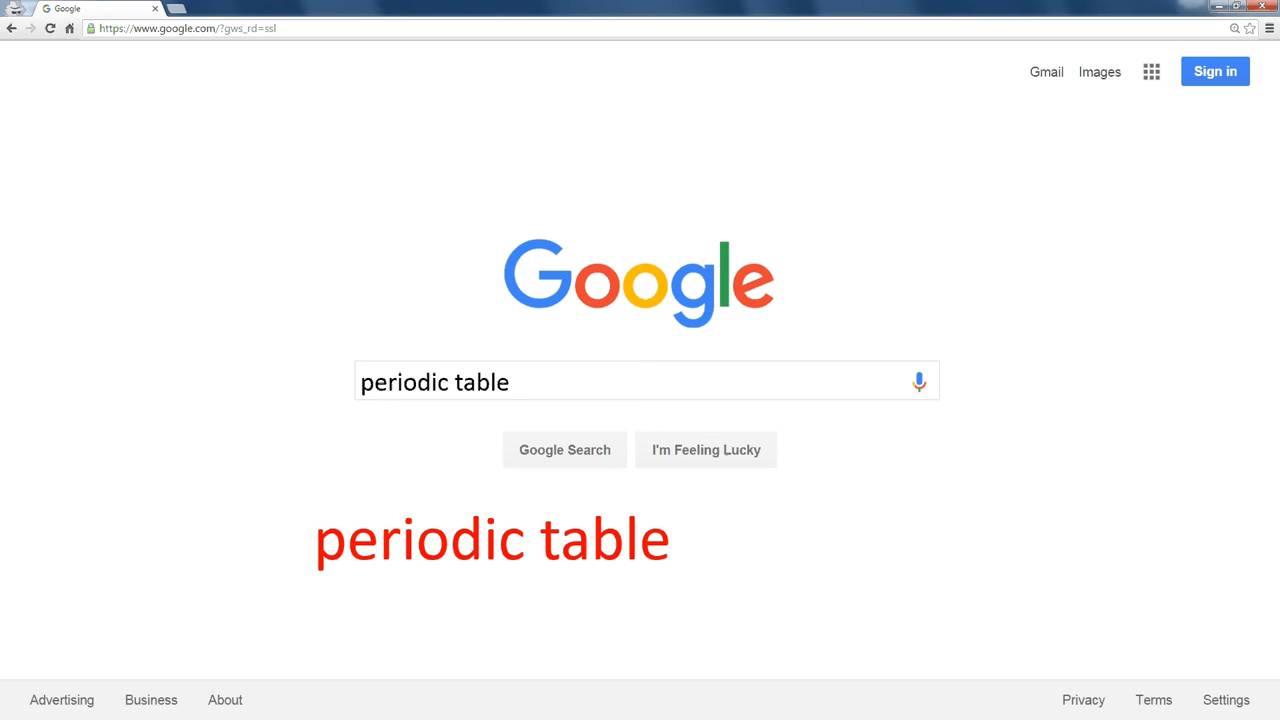
text(filetype:xls)
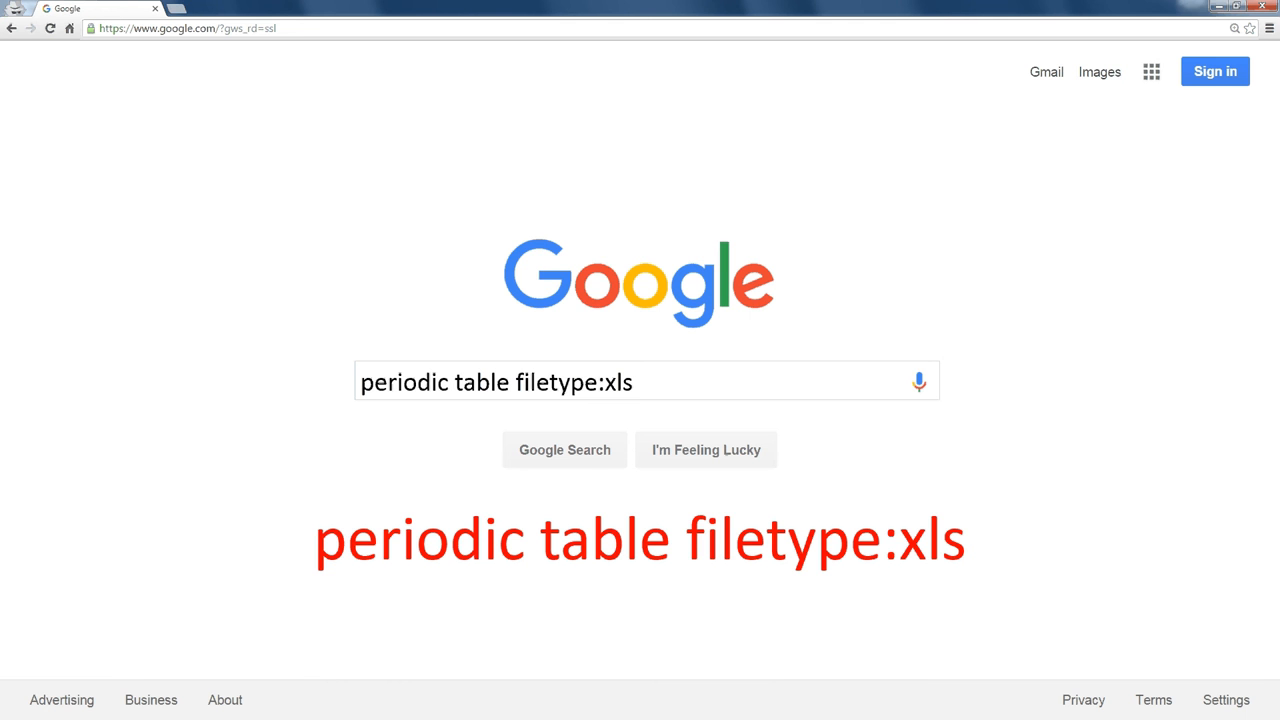
click(564, 448)
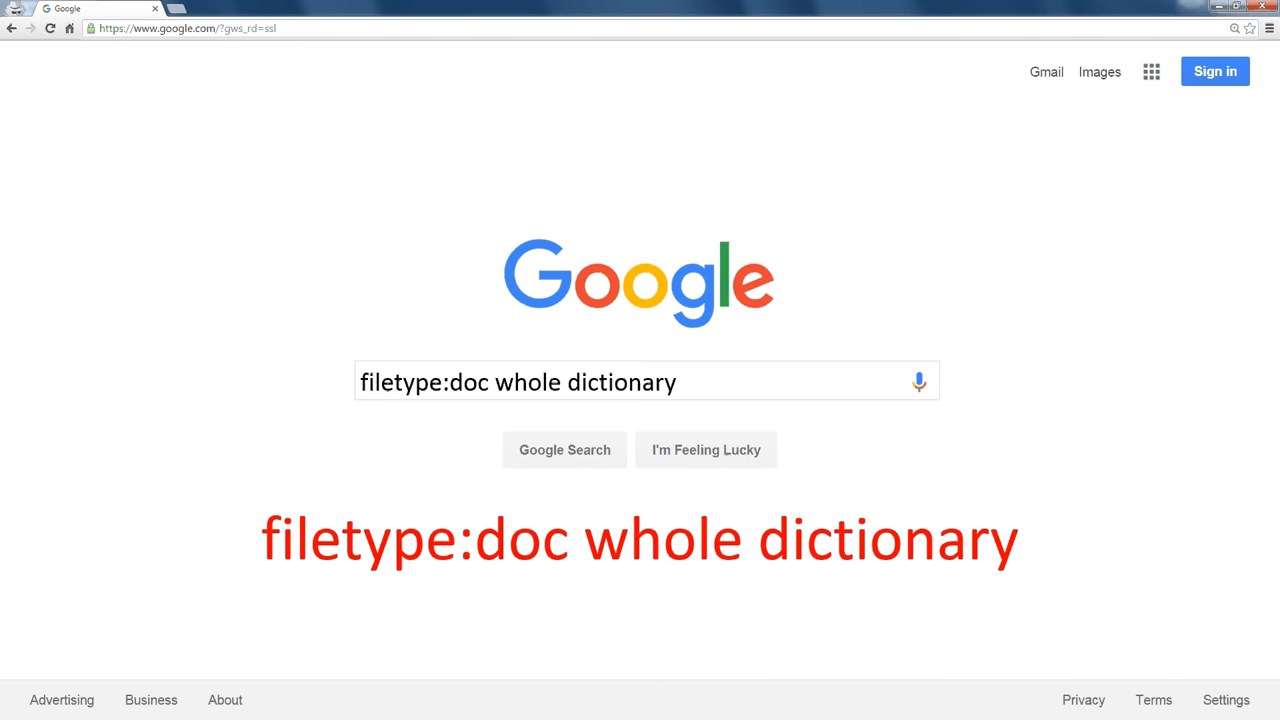
- Run the 'filetype:doc whole dictionary' search to list DOC results
click(564, 448)
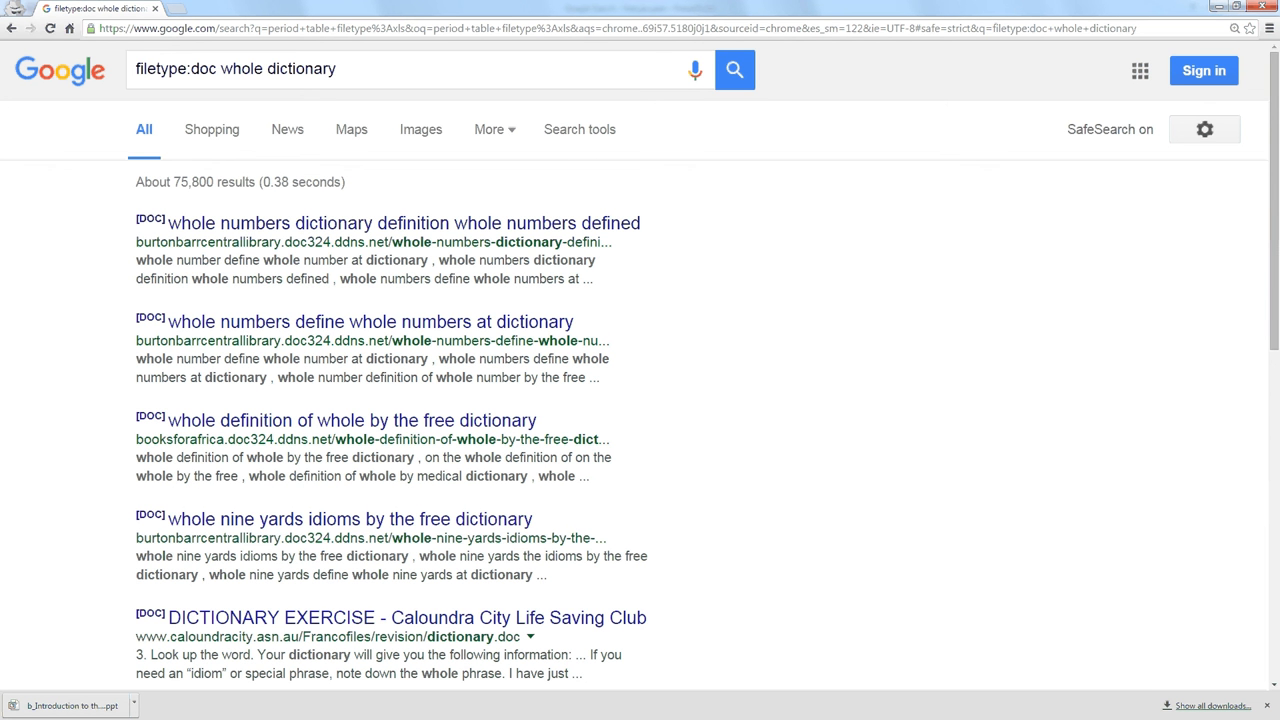